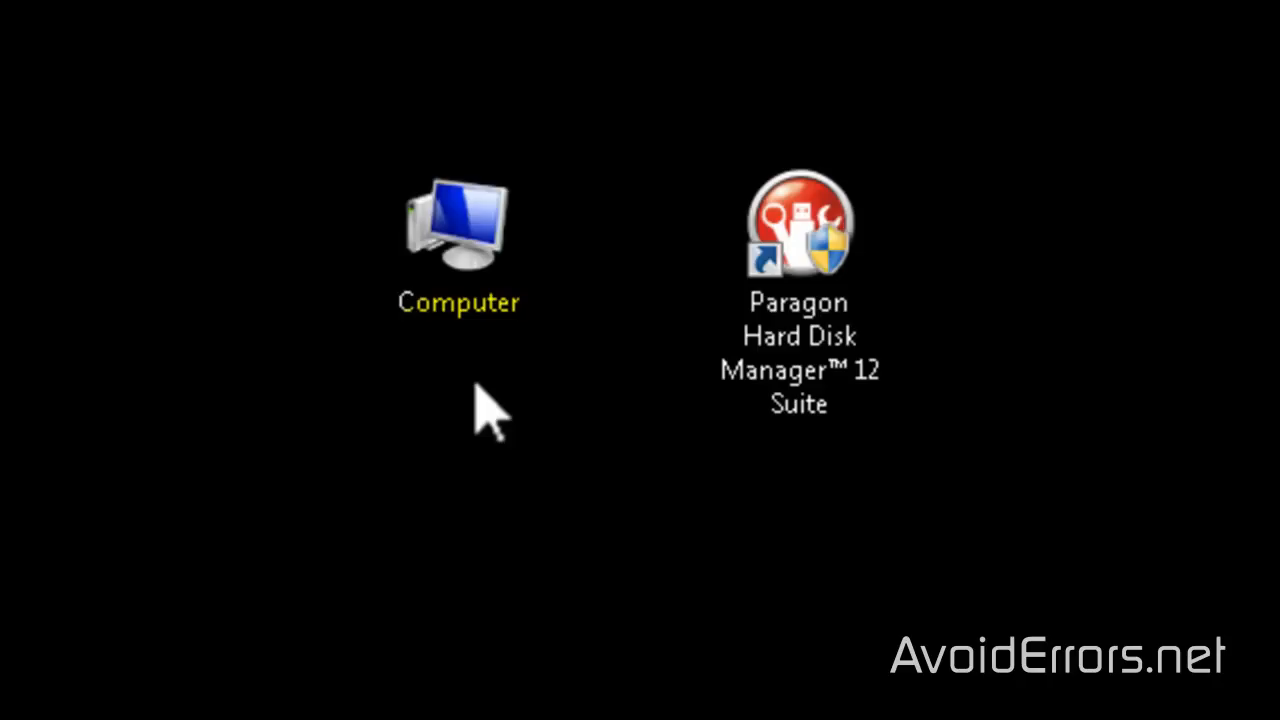
Bring up Computer Management from the desktop Computer icon's Manage action
left_click(458, 230)
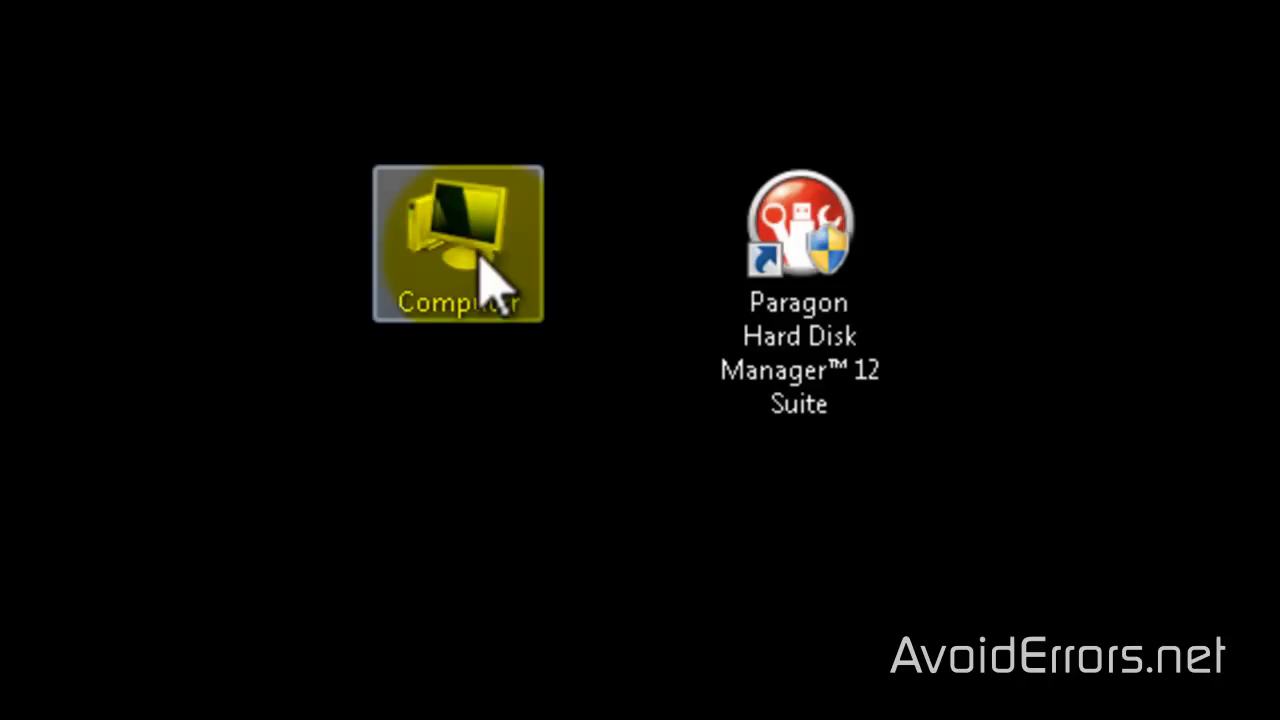
right_click(456, 244)
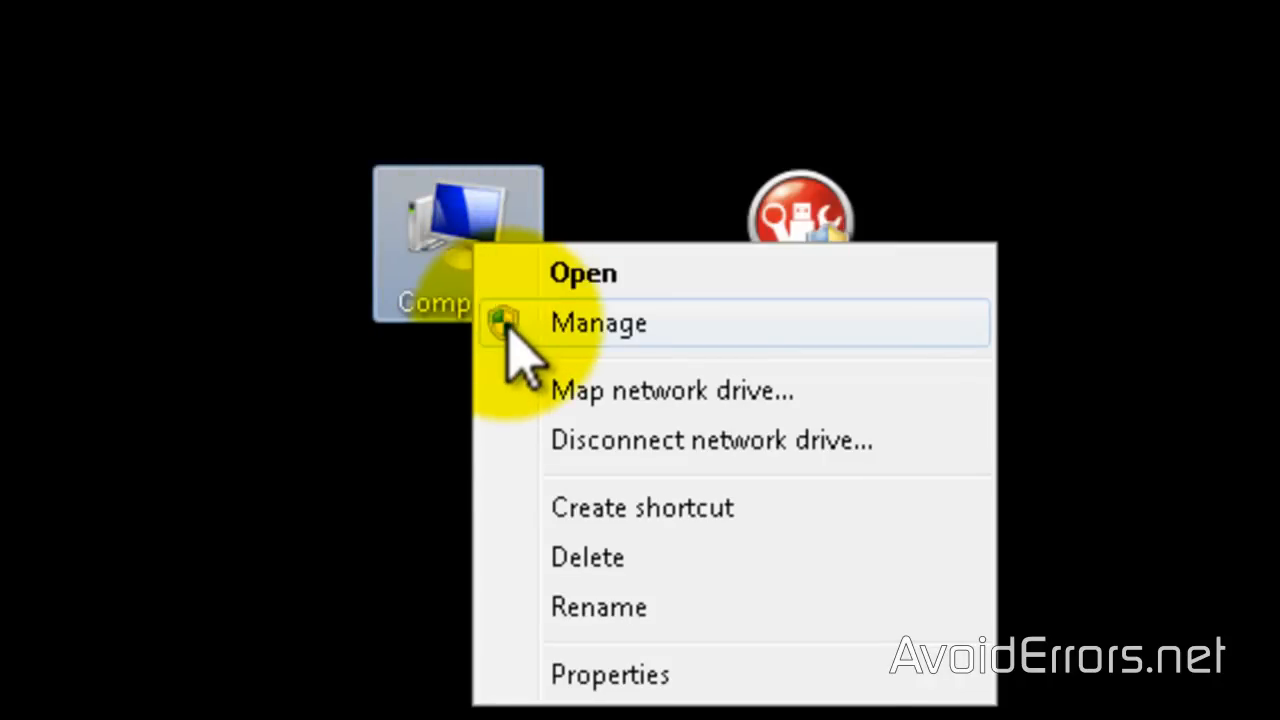
left_click(598, 322)
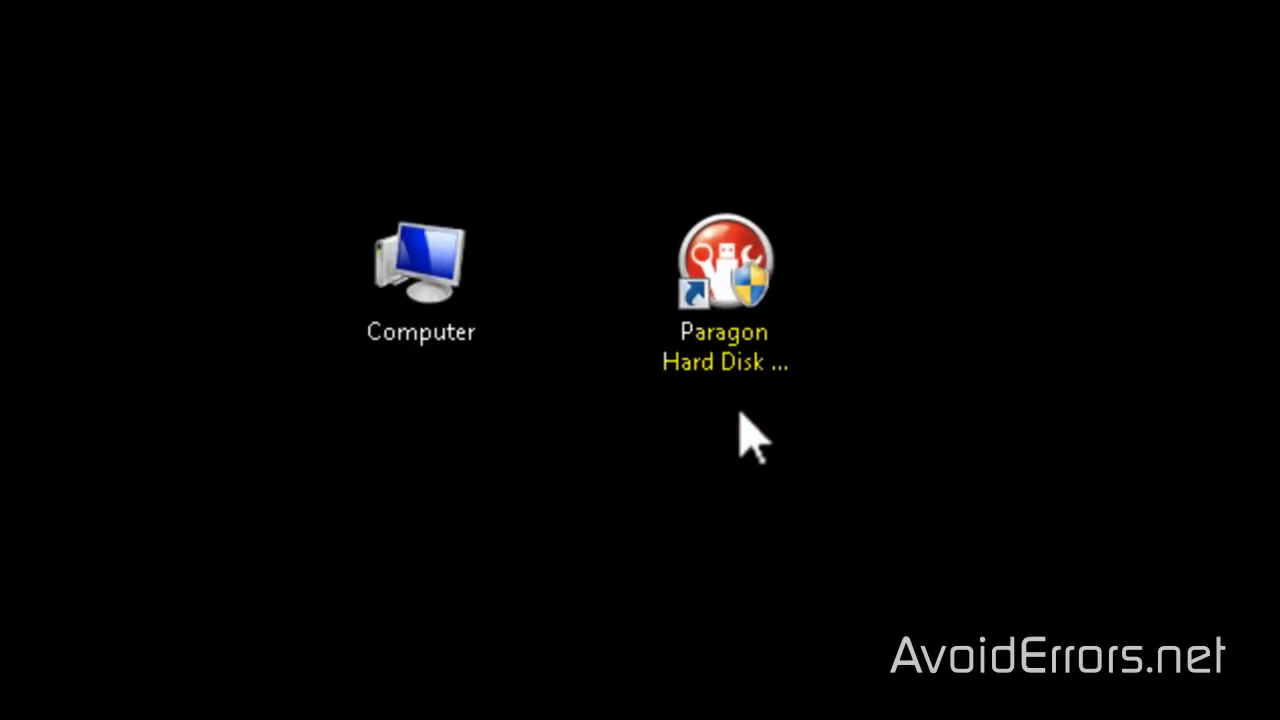
Launch Paragon Hard Disk Manager 12 and run the Migrate OS to SSD wizard, copying C: to the 149 GB disk
double_click(724, 270)
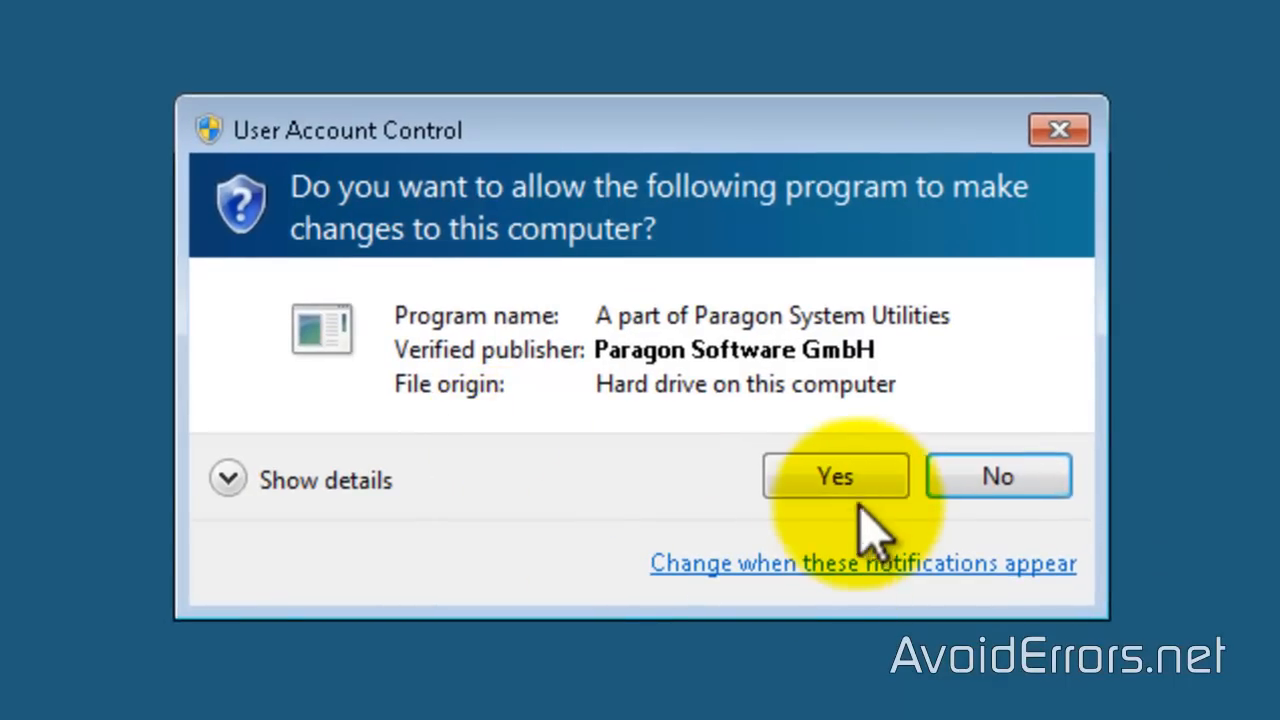
left_click(836, 476)
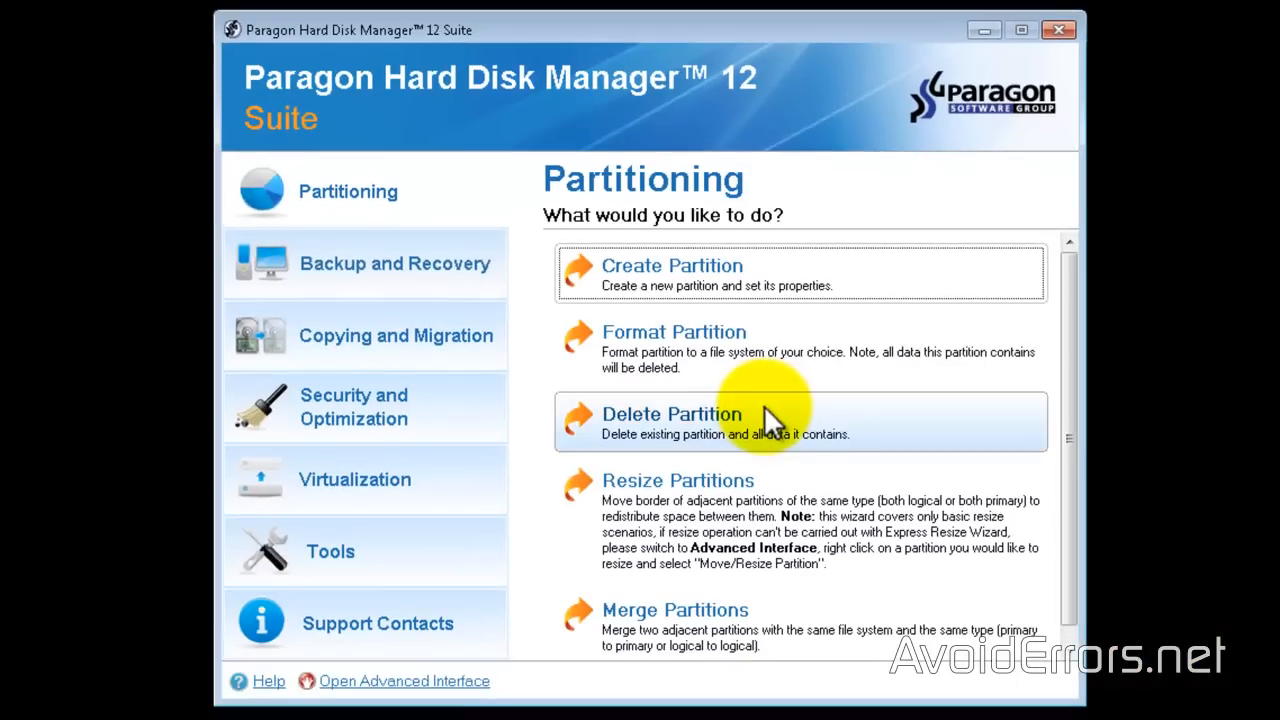
mouse_move(564, 380)
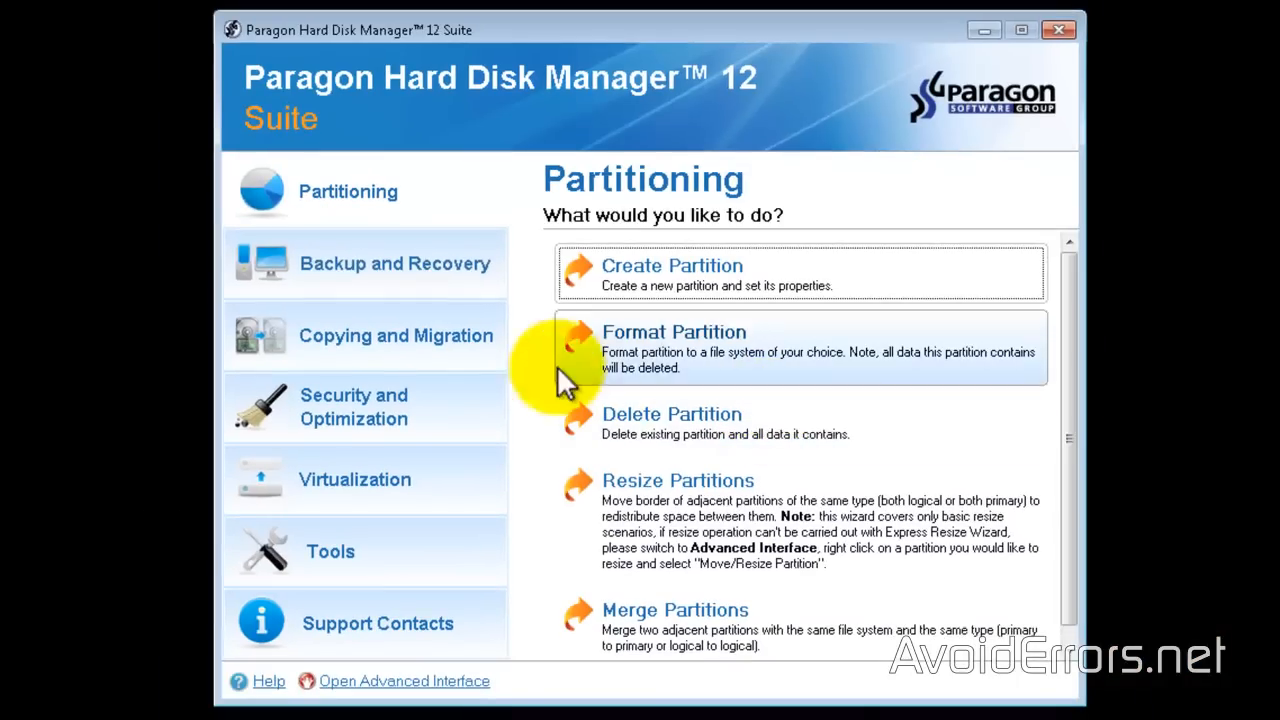
left_click(396, 336)
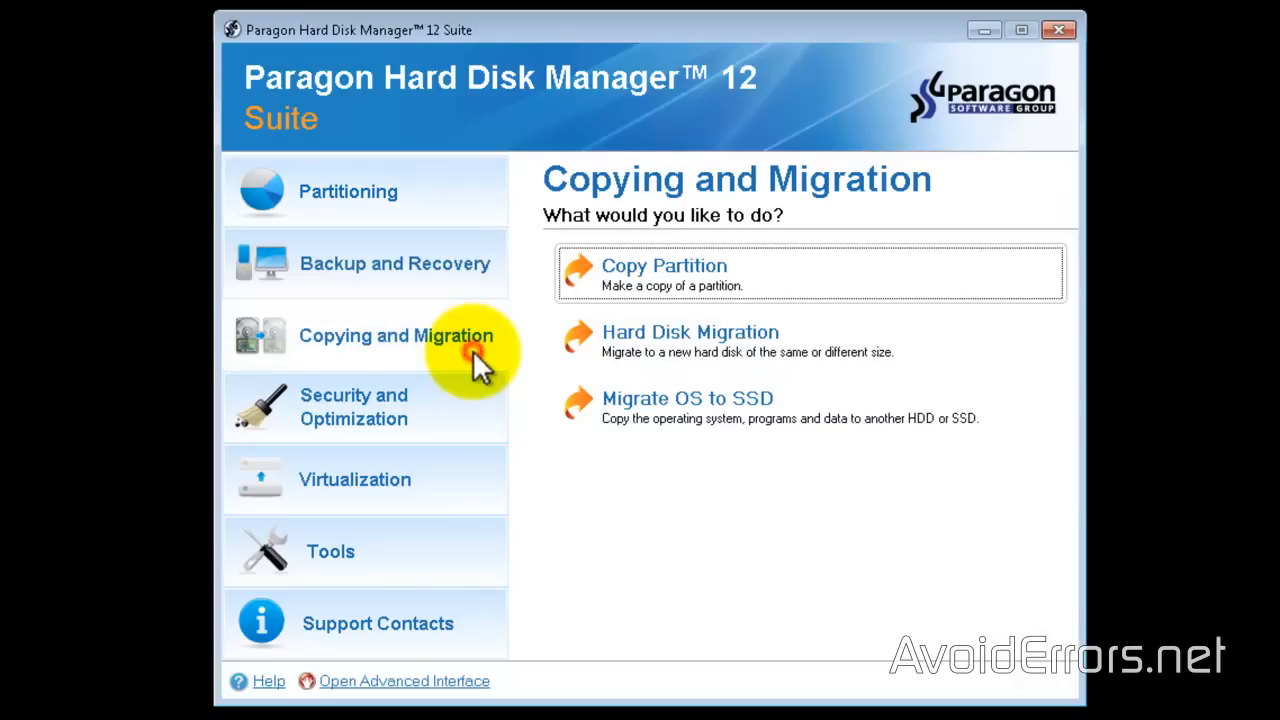
mouse_move(588, 410)
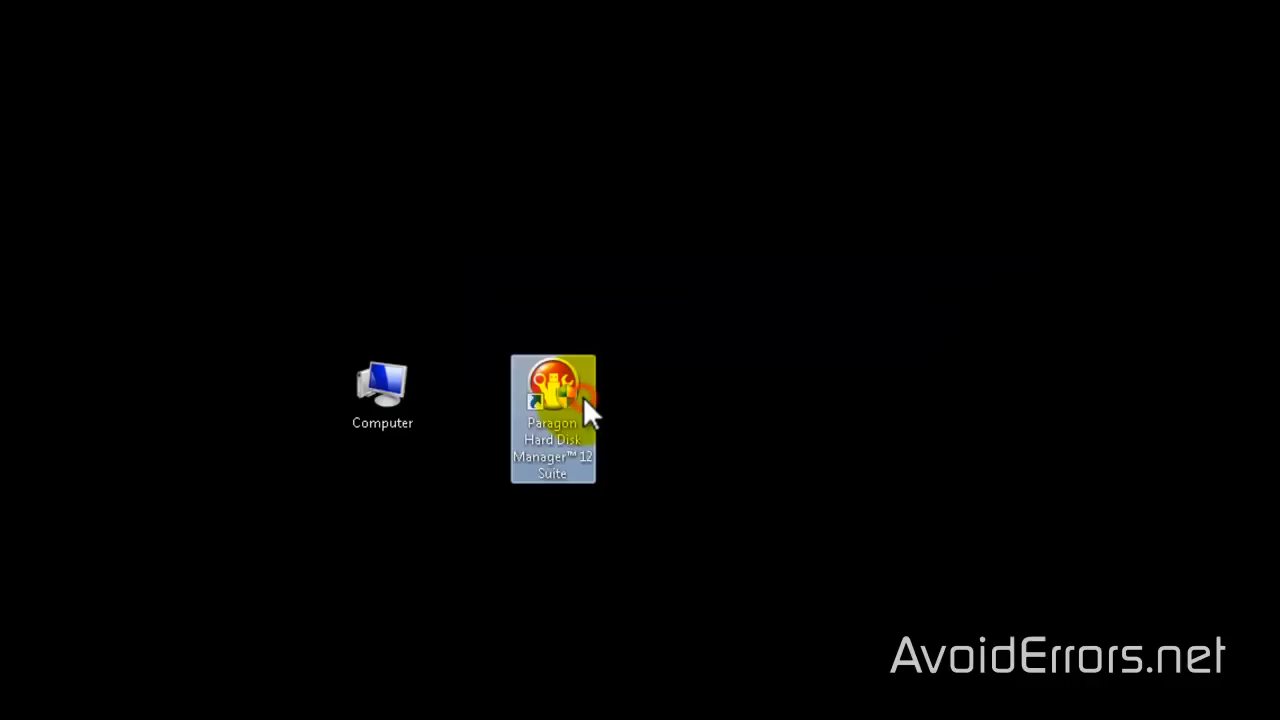
double_click(552, 390)
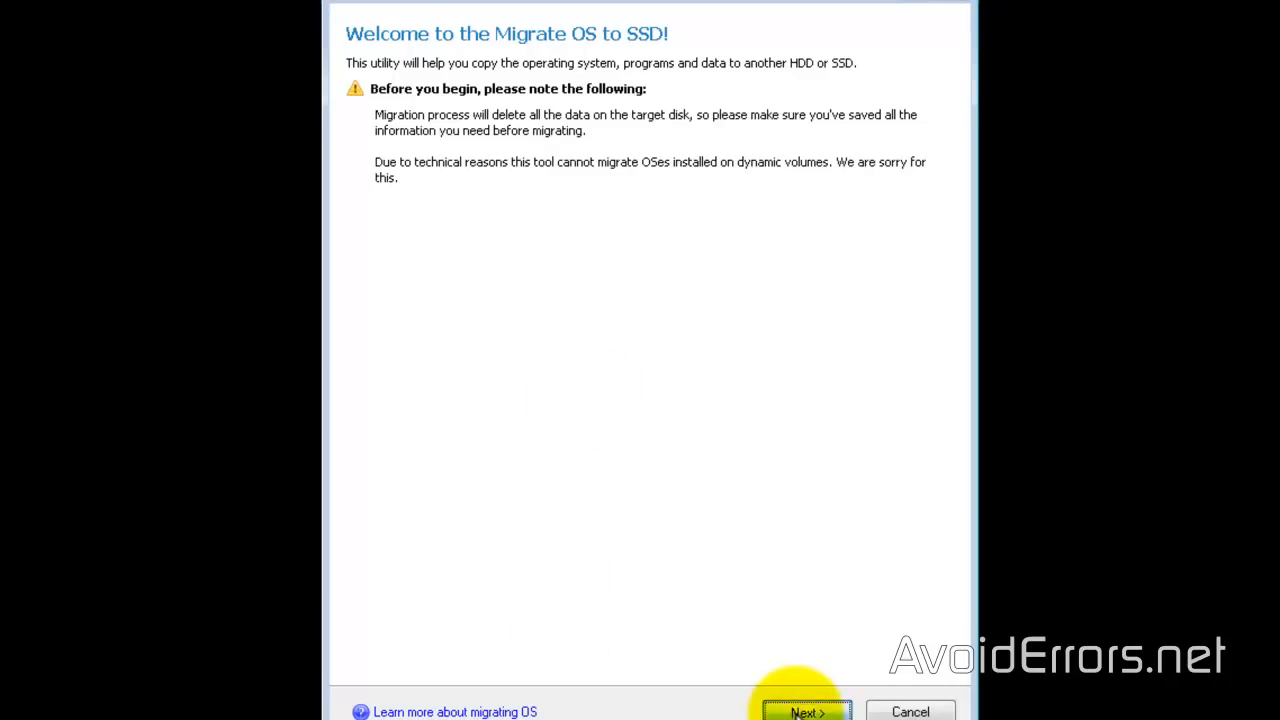
left_click(808, 712)
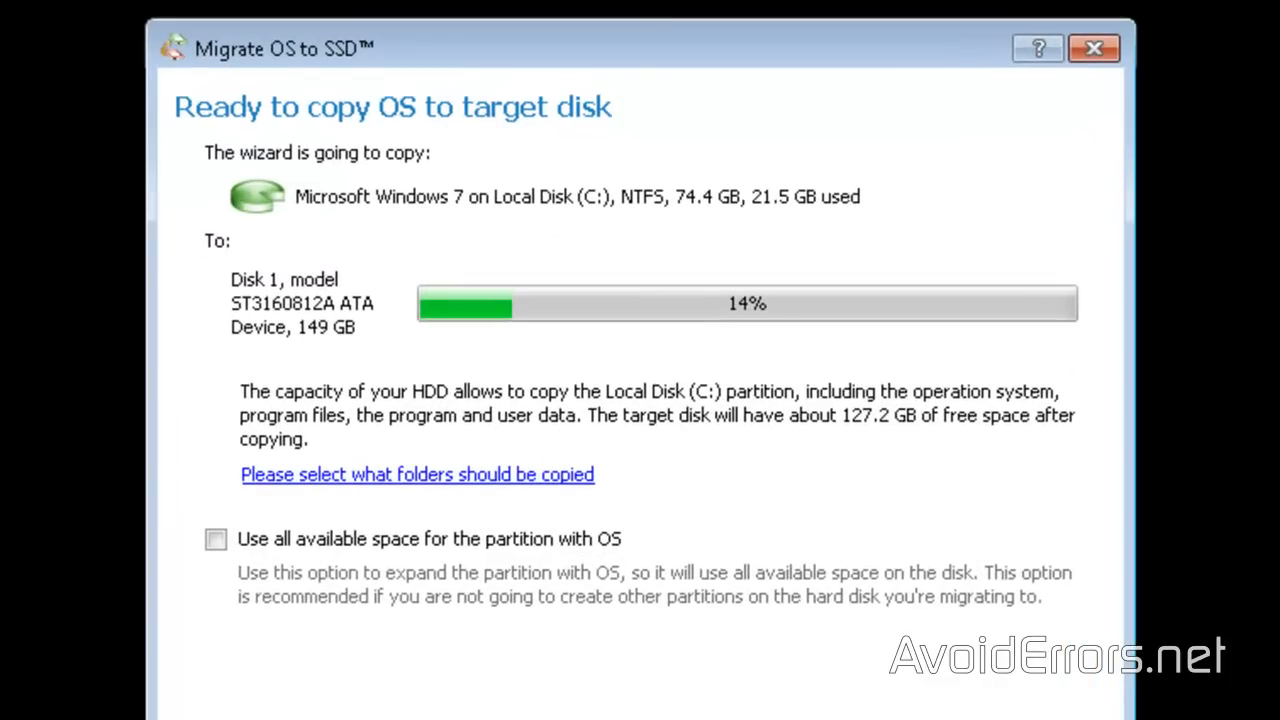
mouse_move(216, 212)
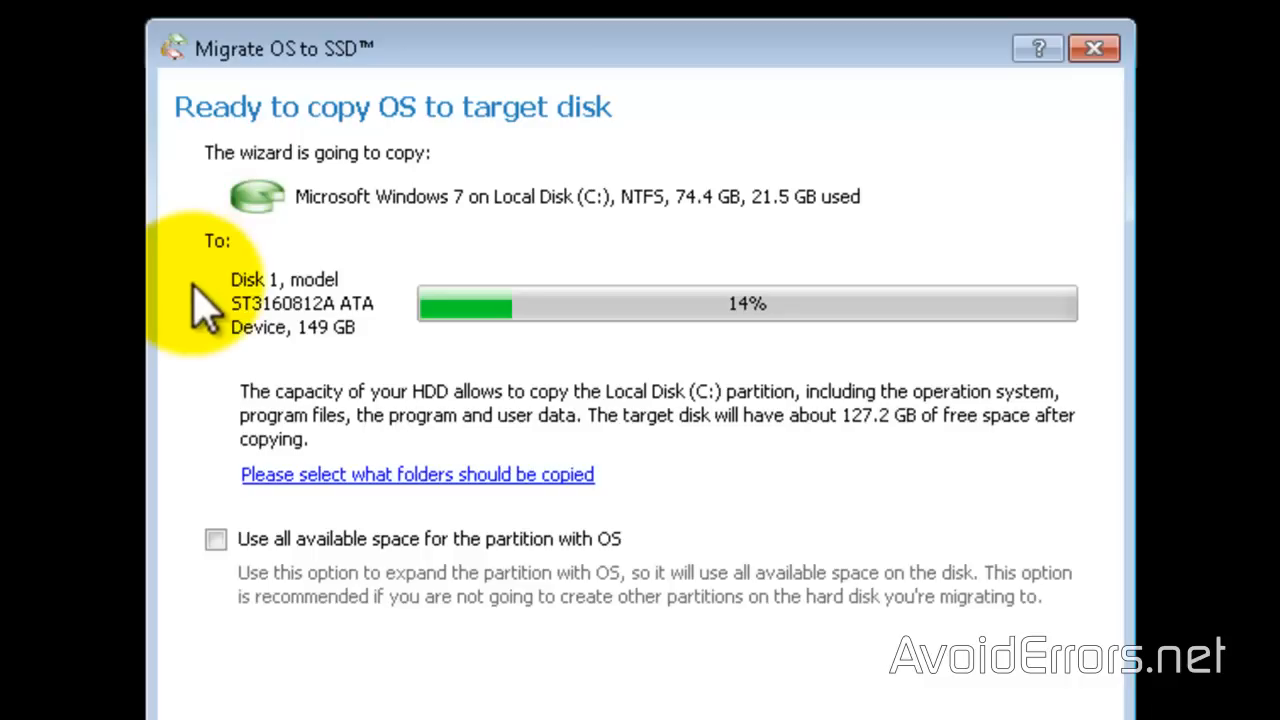
mouse_move(220, 320)
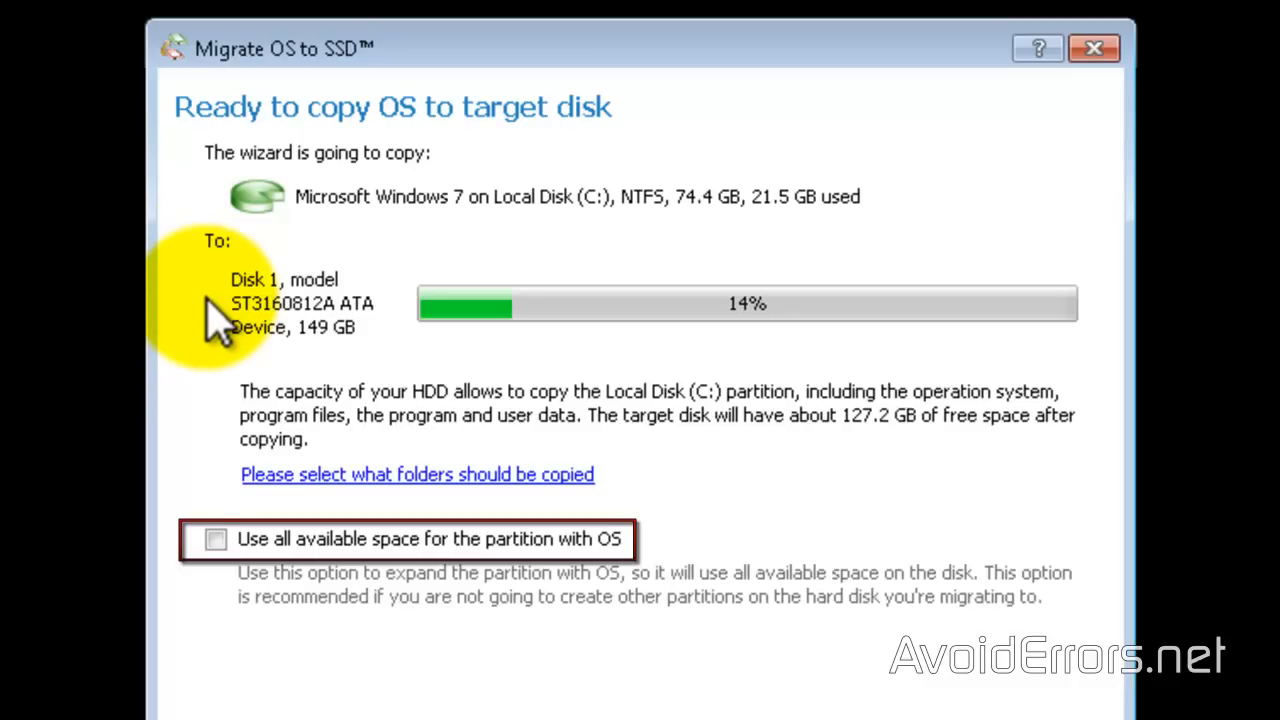
mouse_move(300, 364)
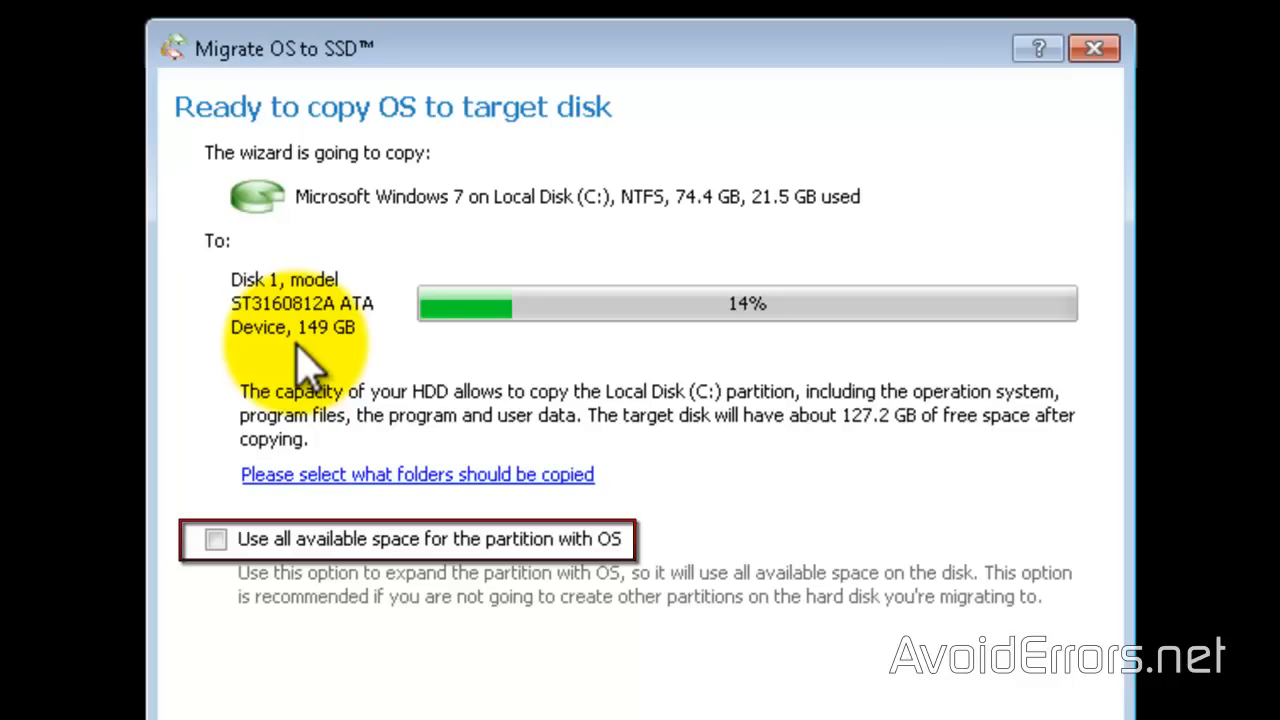
mouse_move(676, 296)
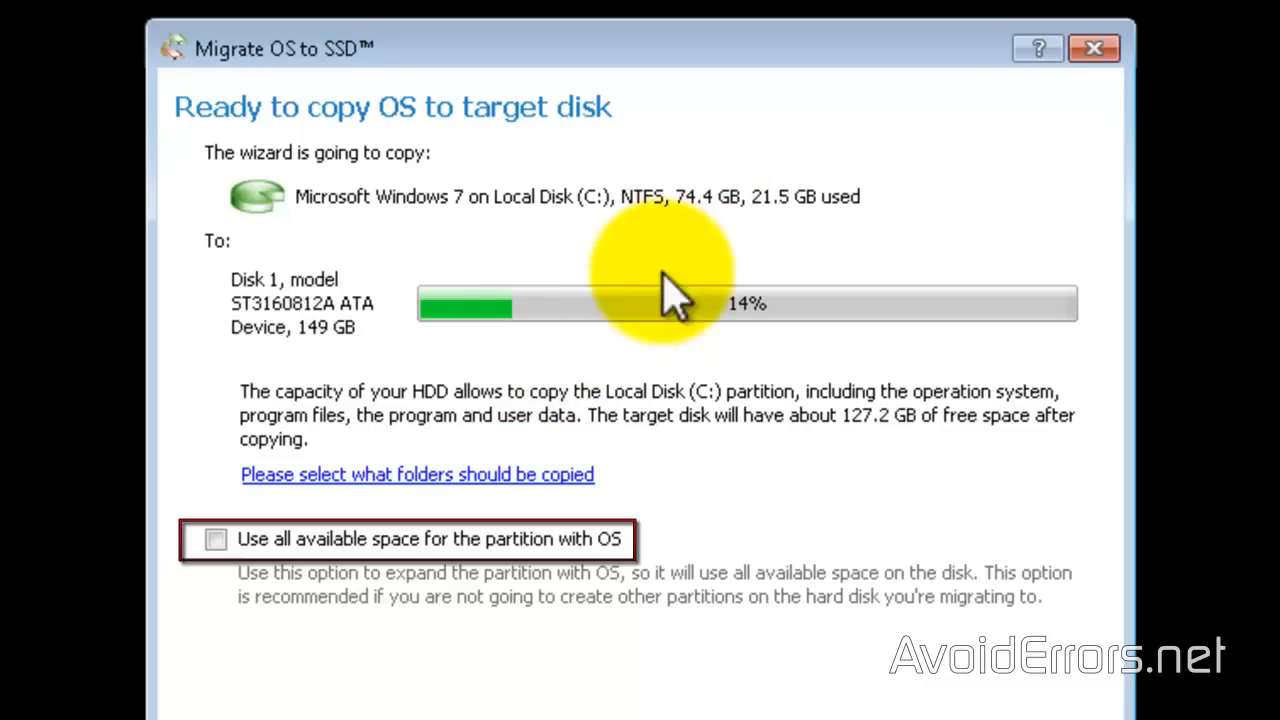
mouse_move(310, 370)
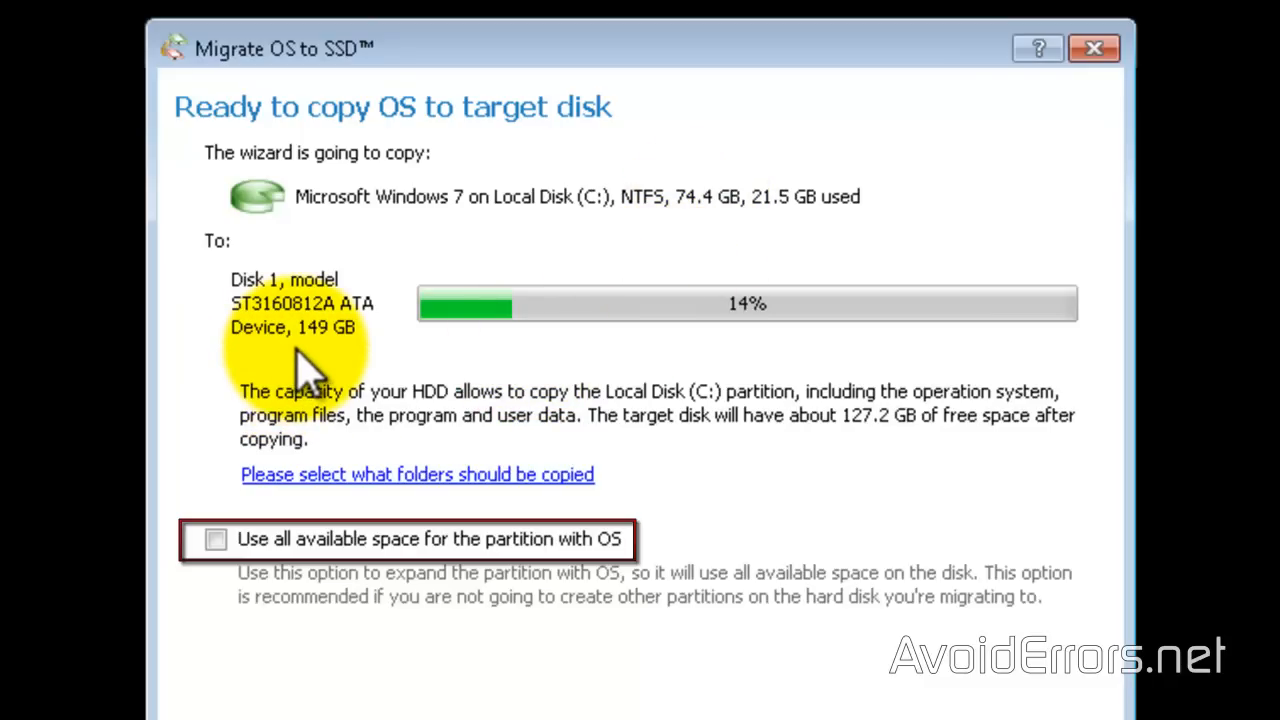
mouse_move(230, 600)
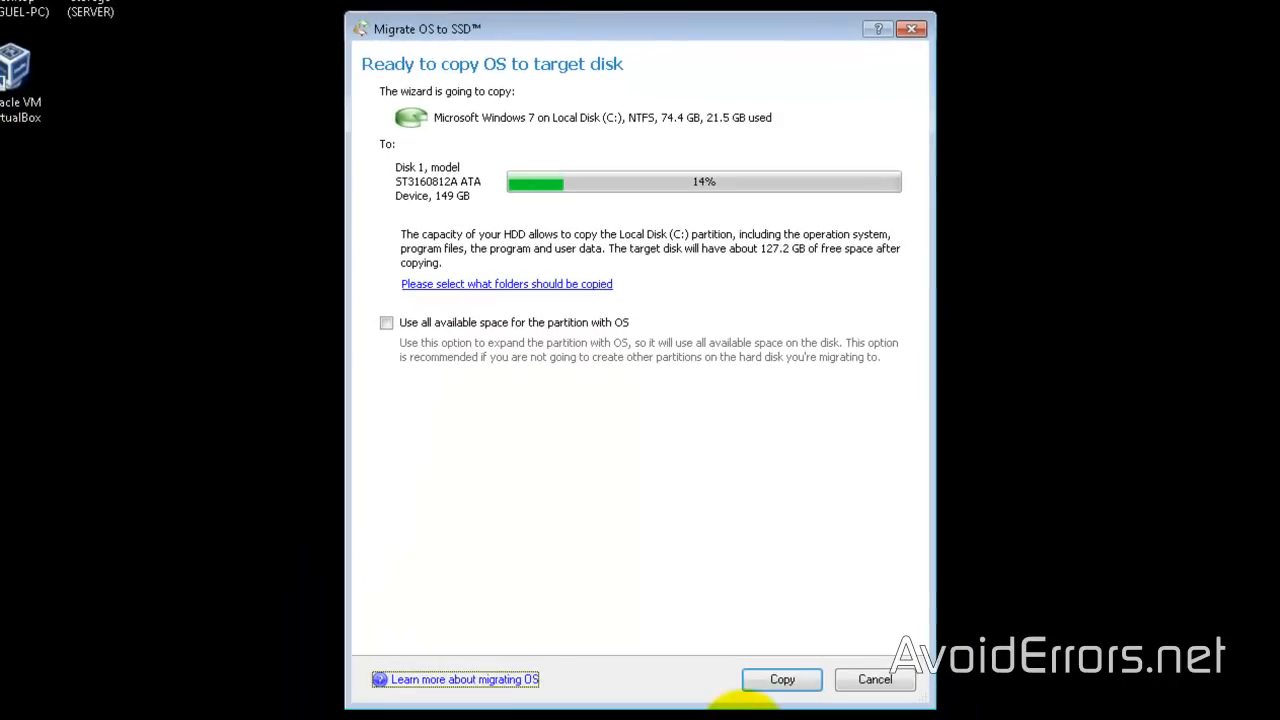
left_click(780, 680)
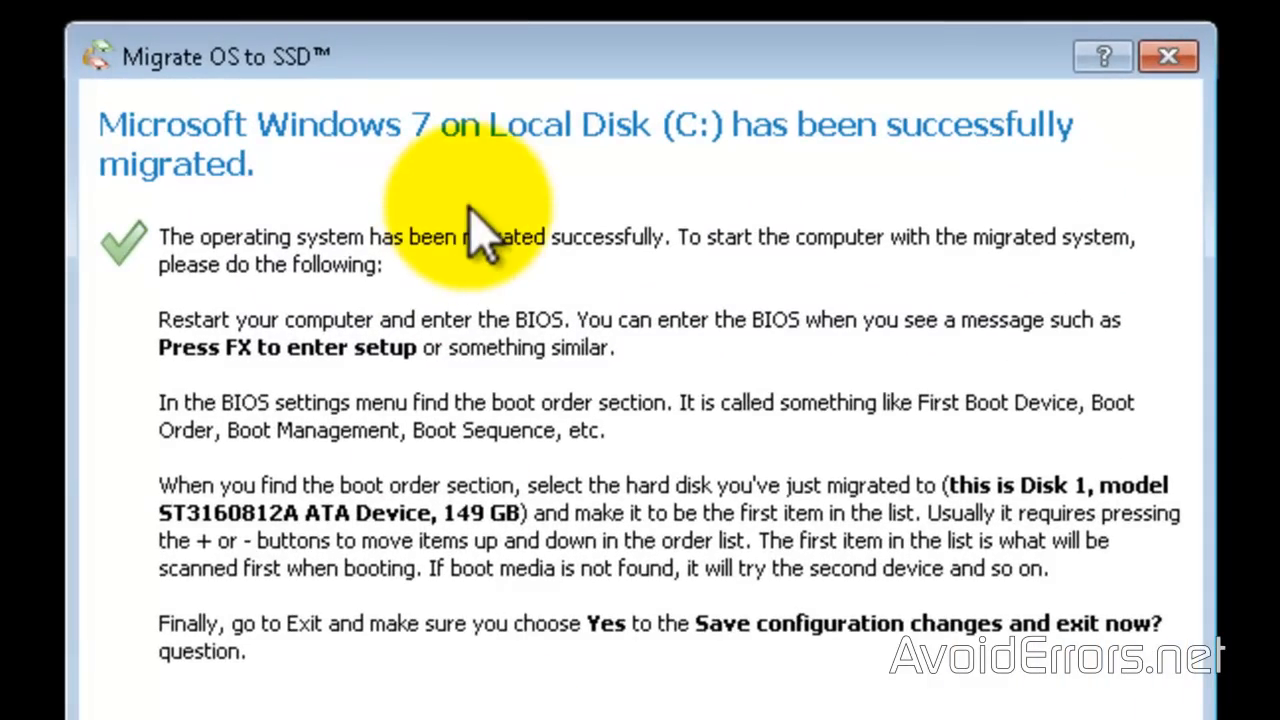
mouse_move(590, 404)
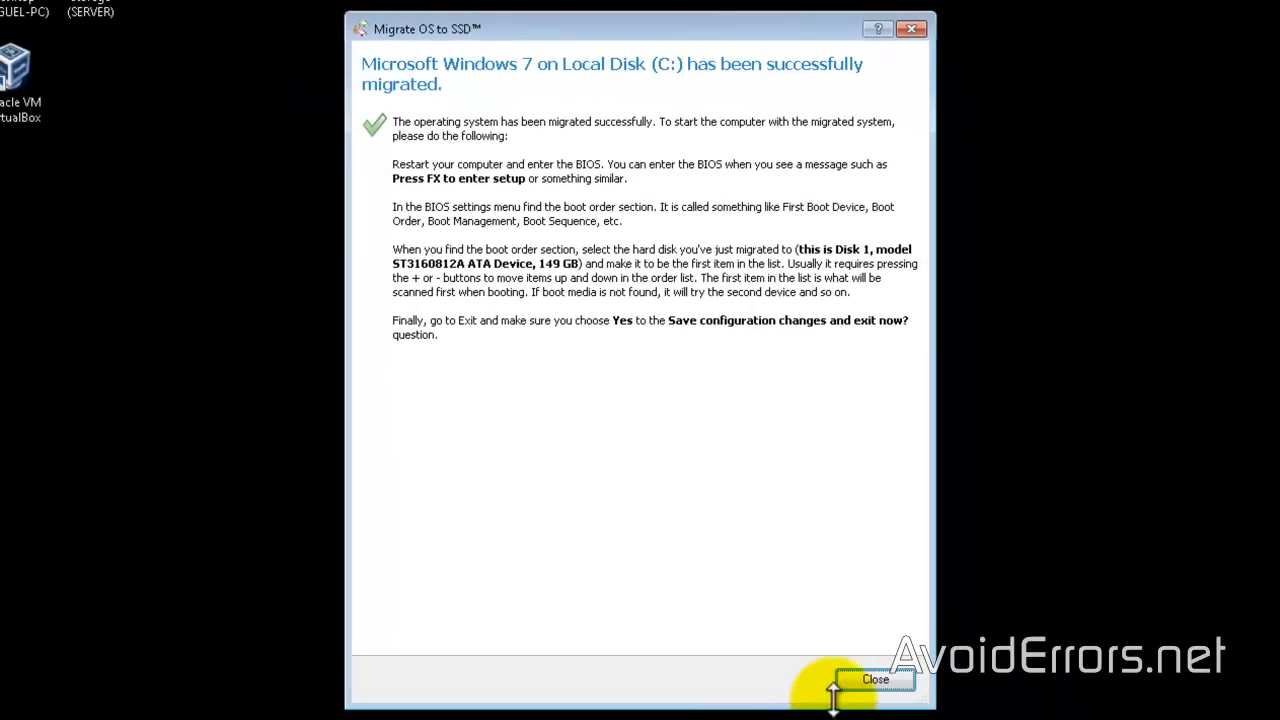
Dismiss the successful migration report and exit Paragon Hard Disk Manager 12
left_click(874, 680)
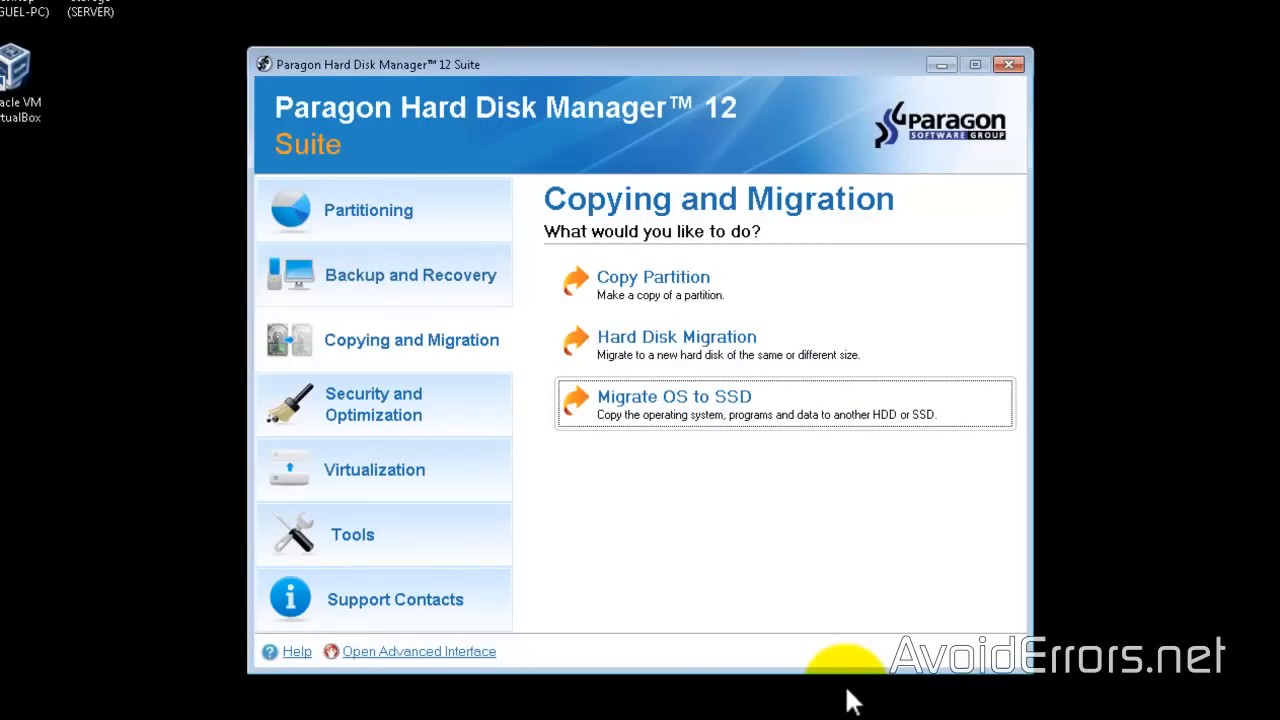
left_click(1008, 64)
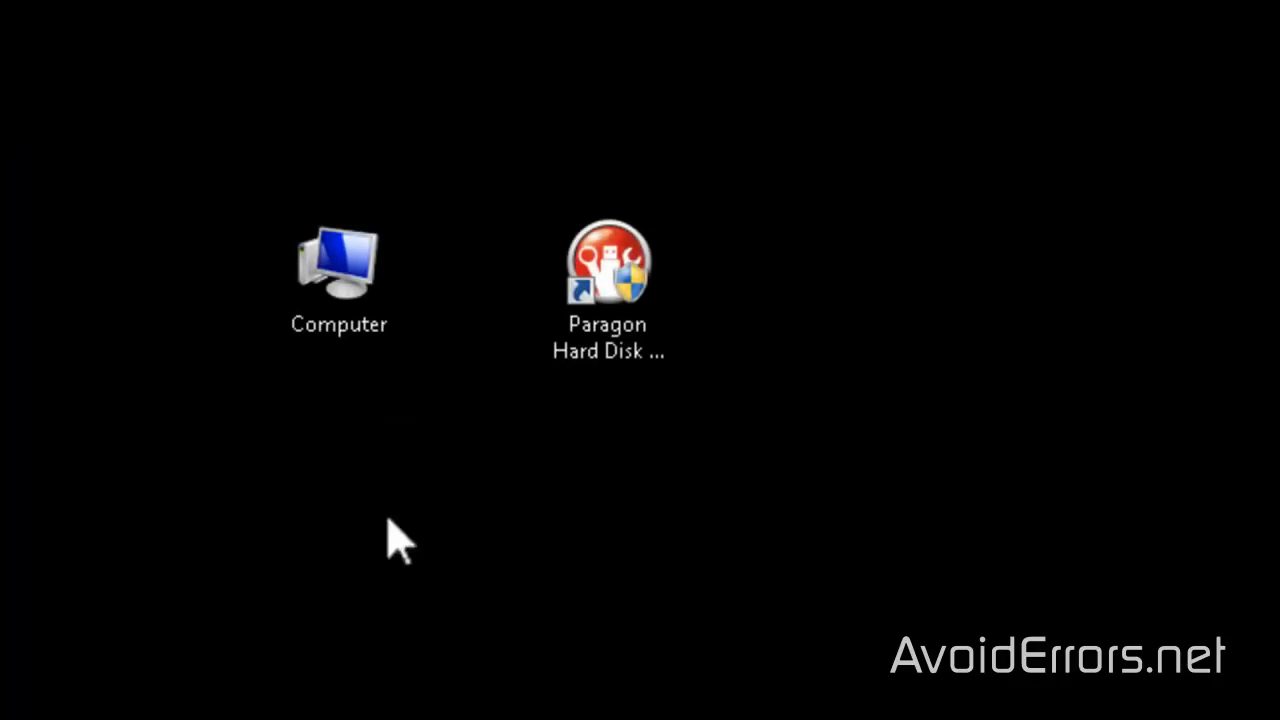
Show Disk Management with C: at 74.43 GB beside 74.52 GB unallocated on Disk 0
right_click(338, 264)
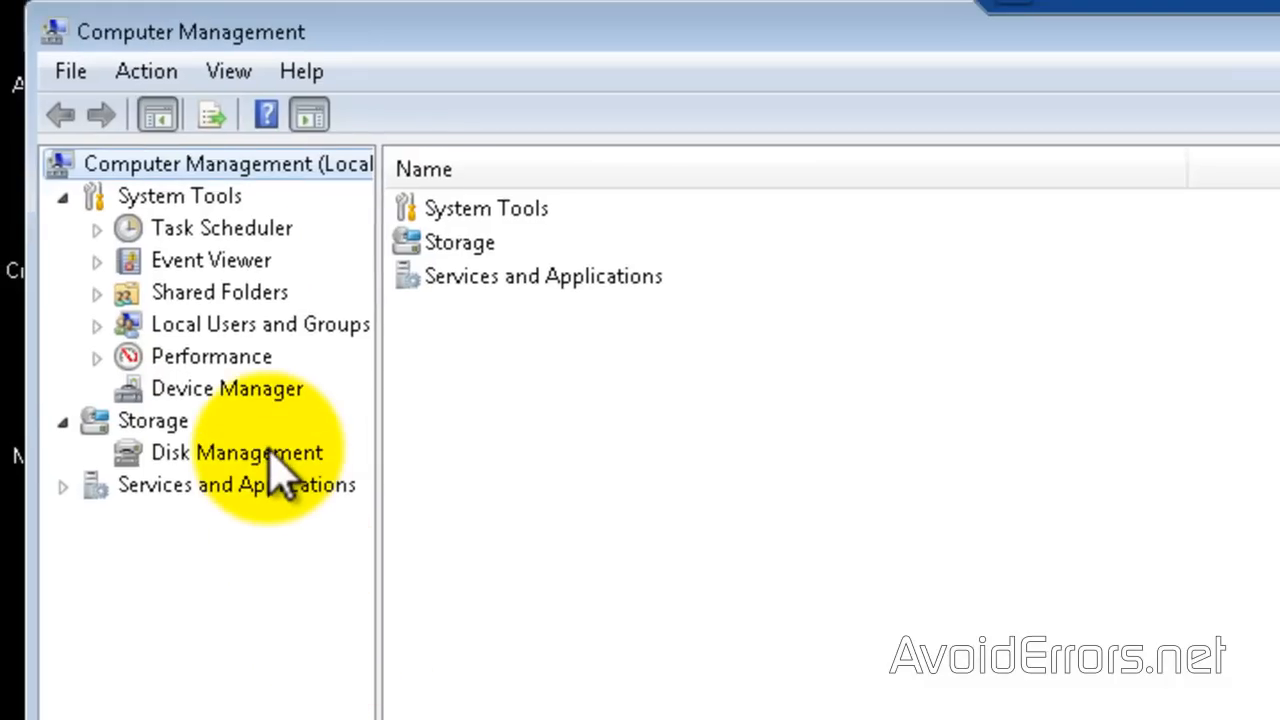
left_click(236, 452)
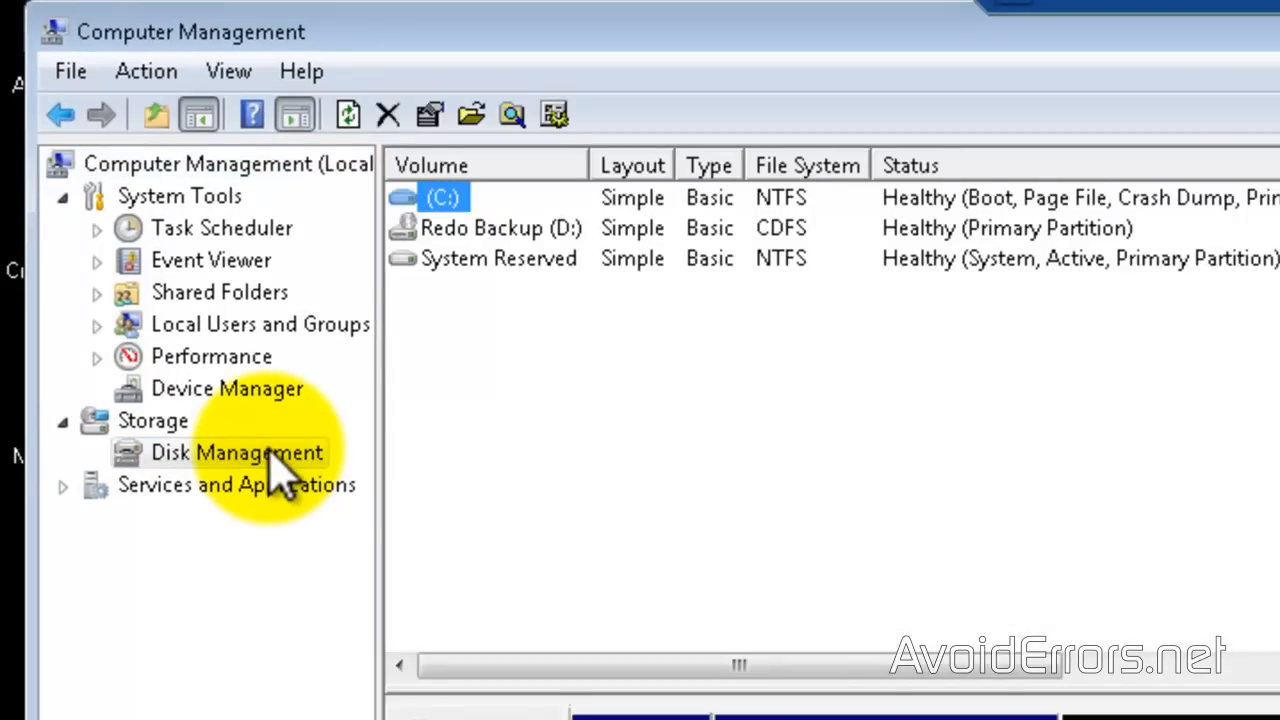
left_click(236, 452)
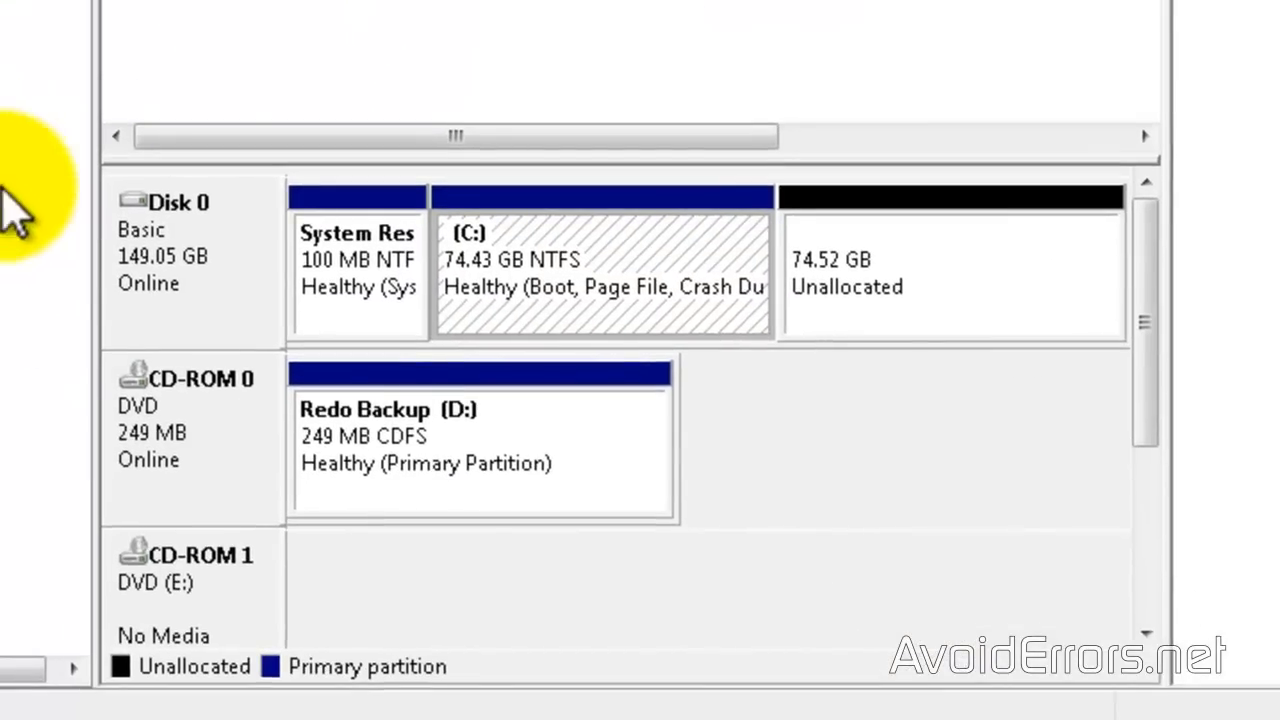
mouse_move(64, 276)
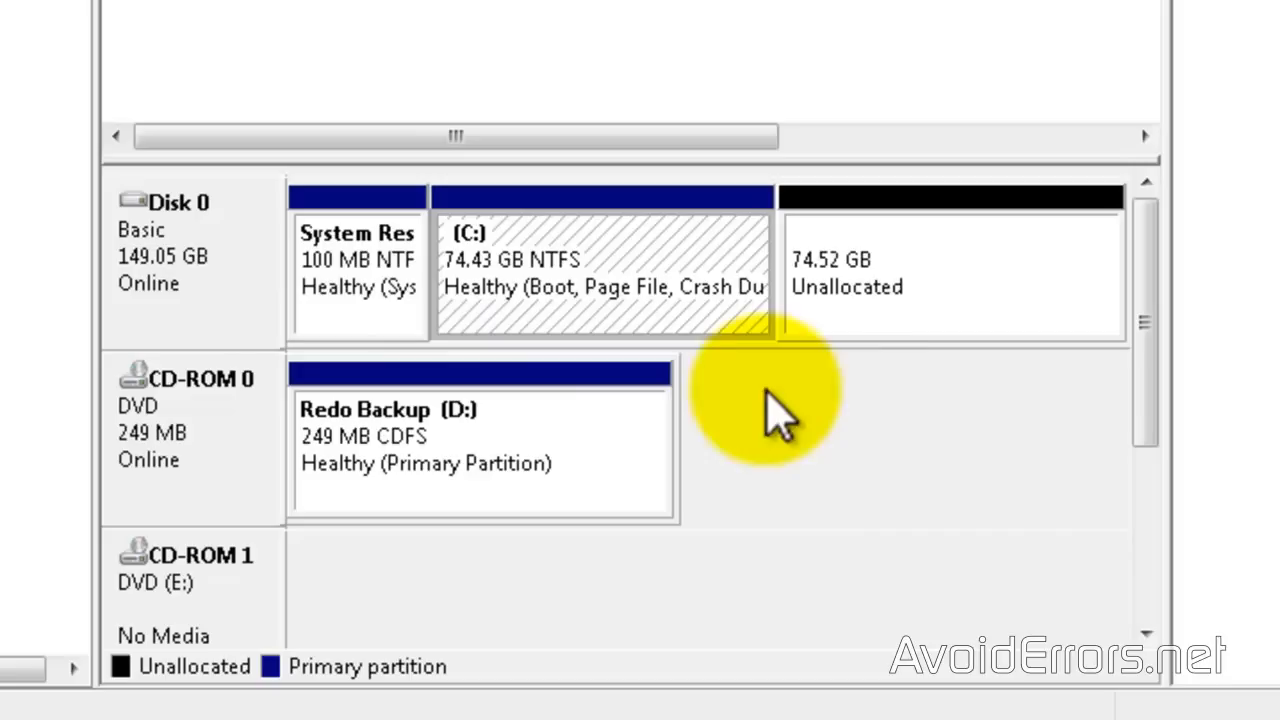
mouse_move(864, 350)
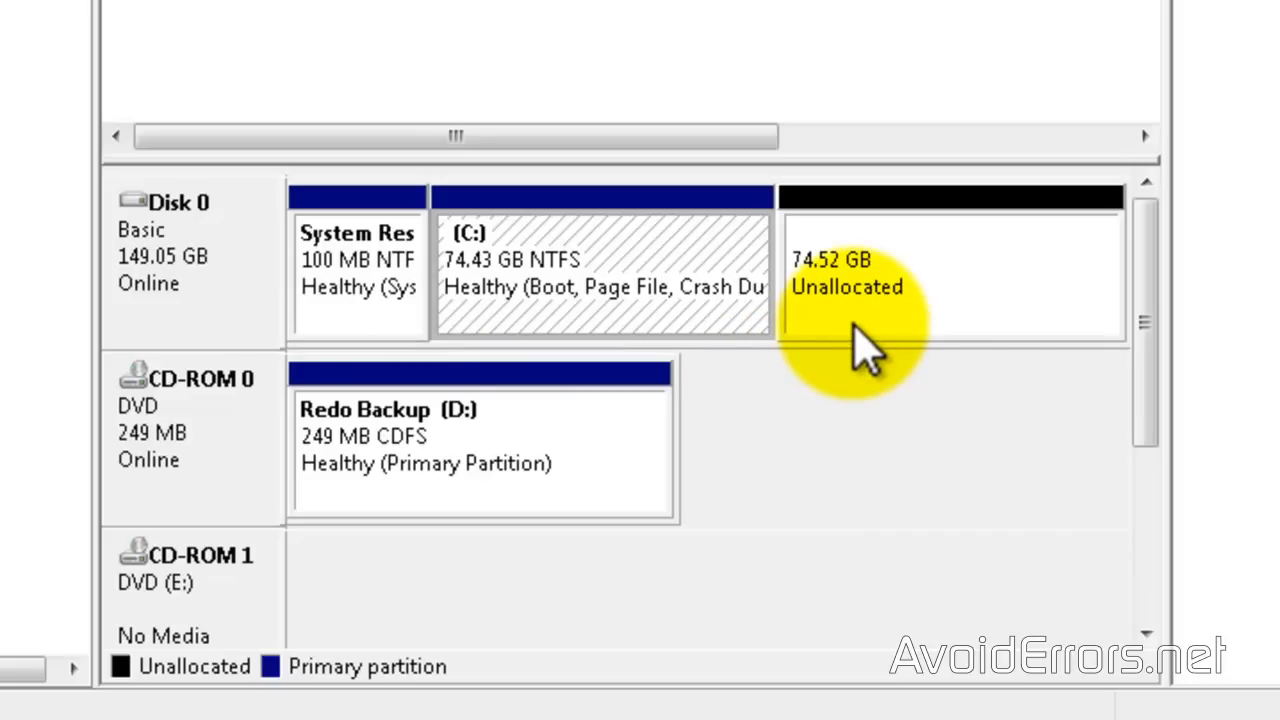
mouse_move(684, 224)
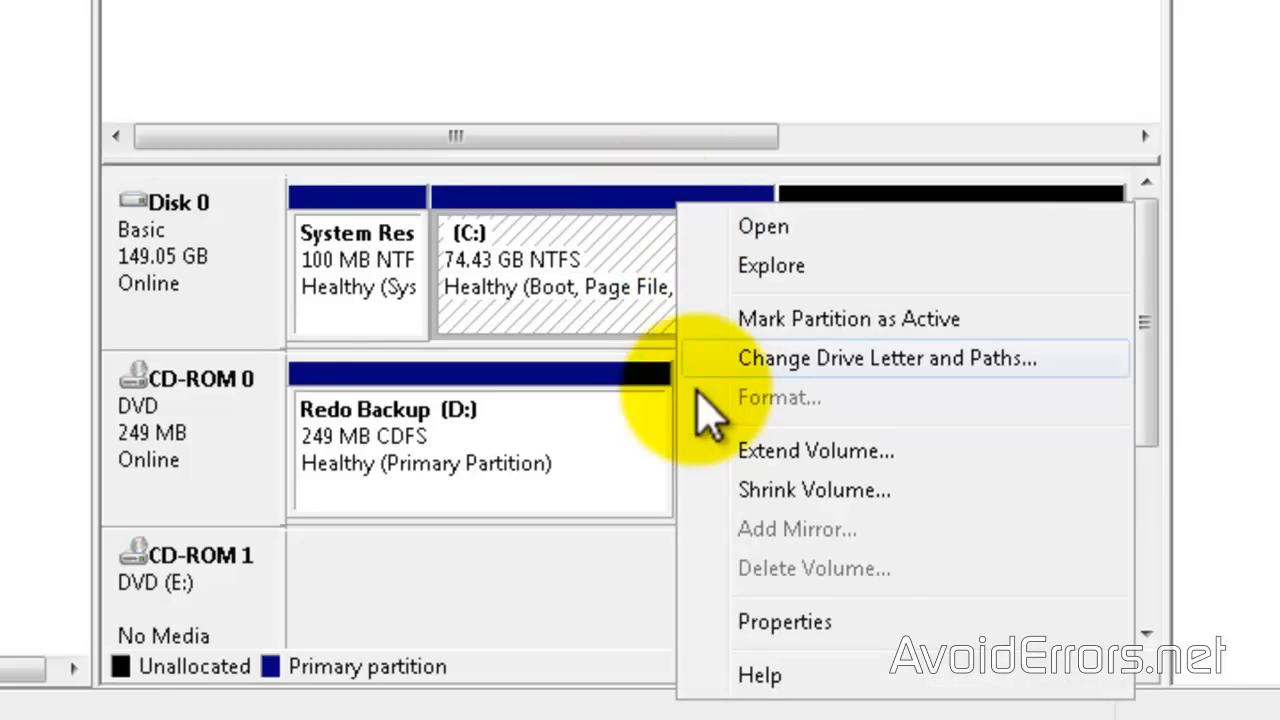
Extend C: by the full 76306 MB so it fills Disk 0 at 148.95 GB NTFS
left_click(816, 452)
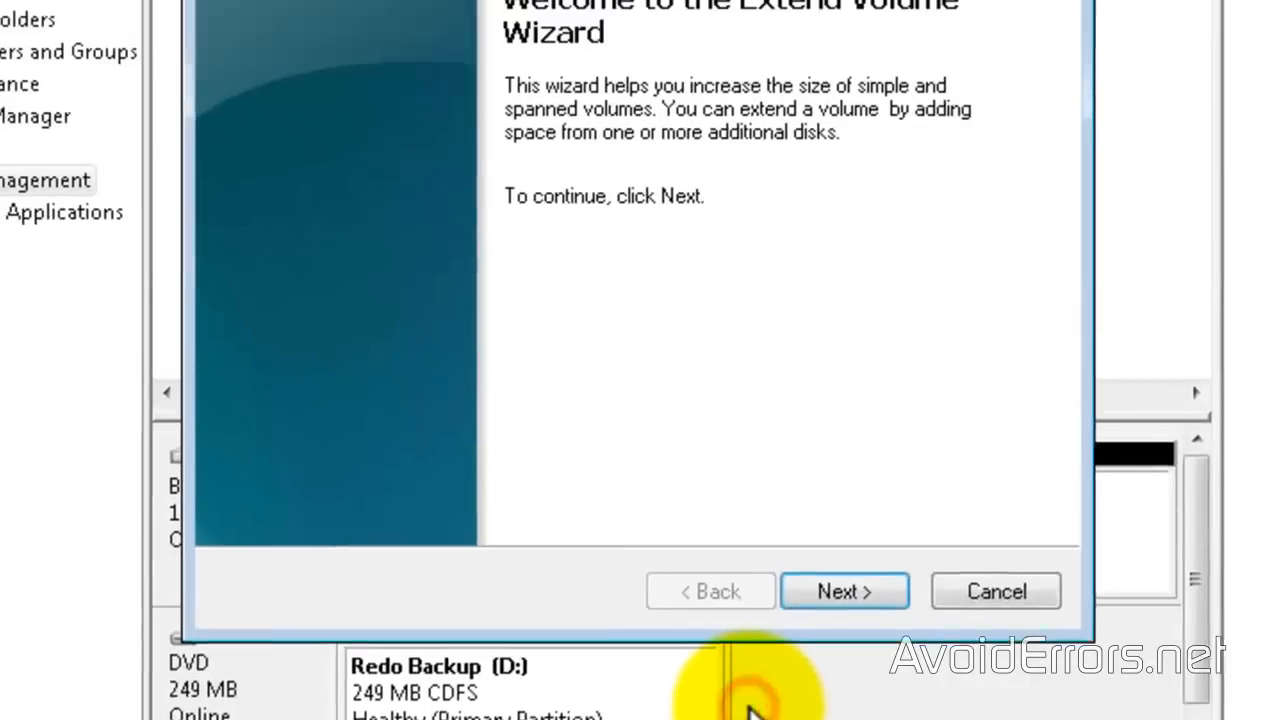
left_click(844, 590)
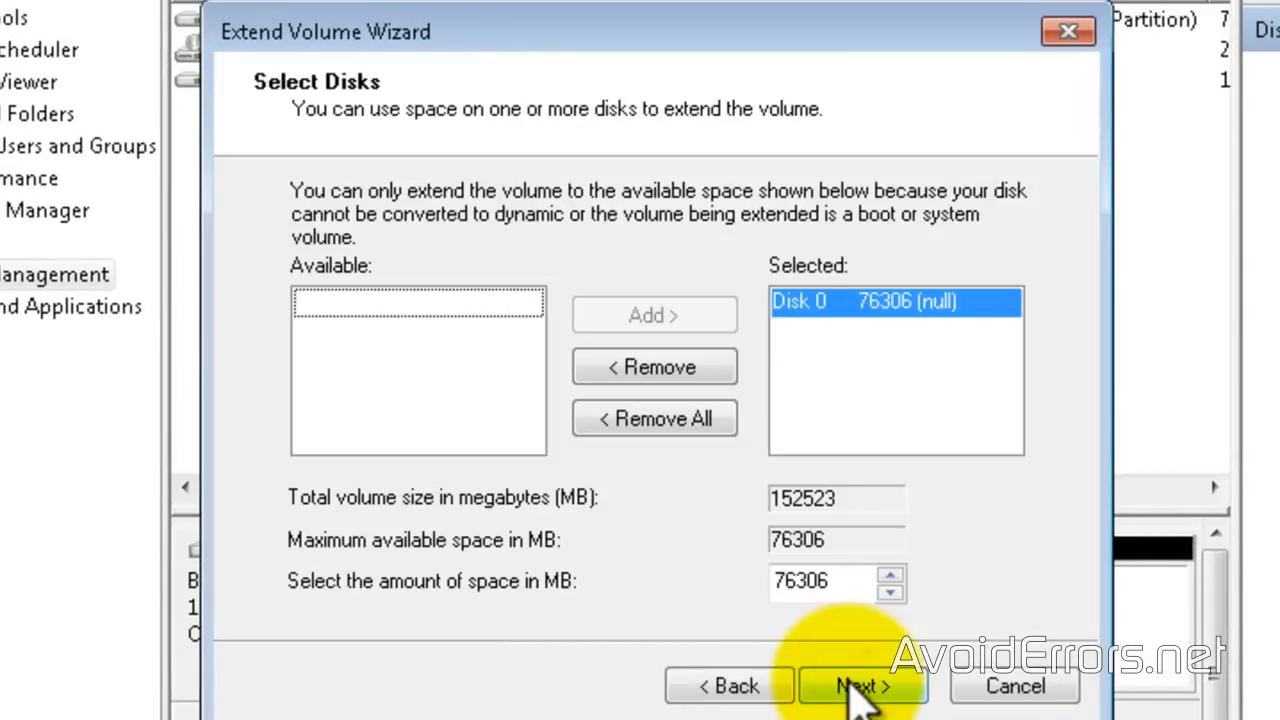
mouse_move(880, 376)
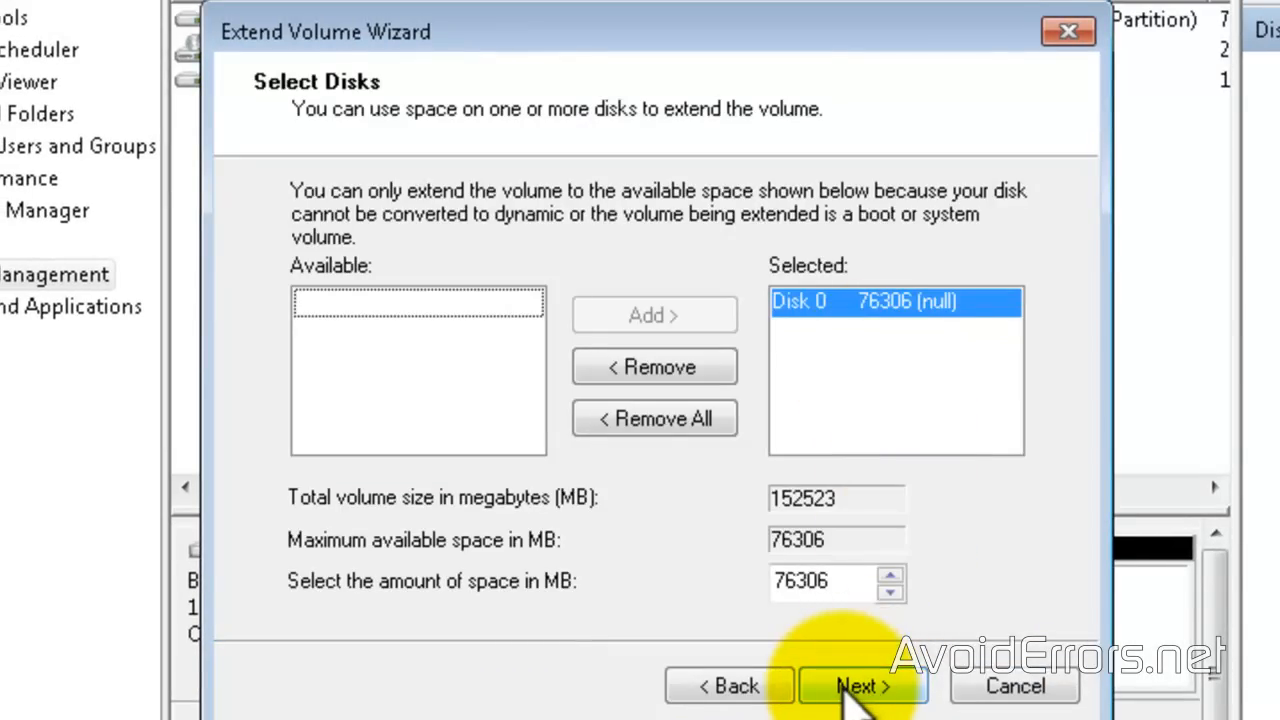
left_click(862, 686)
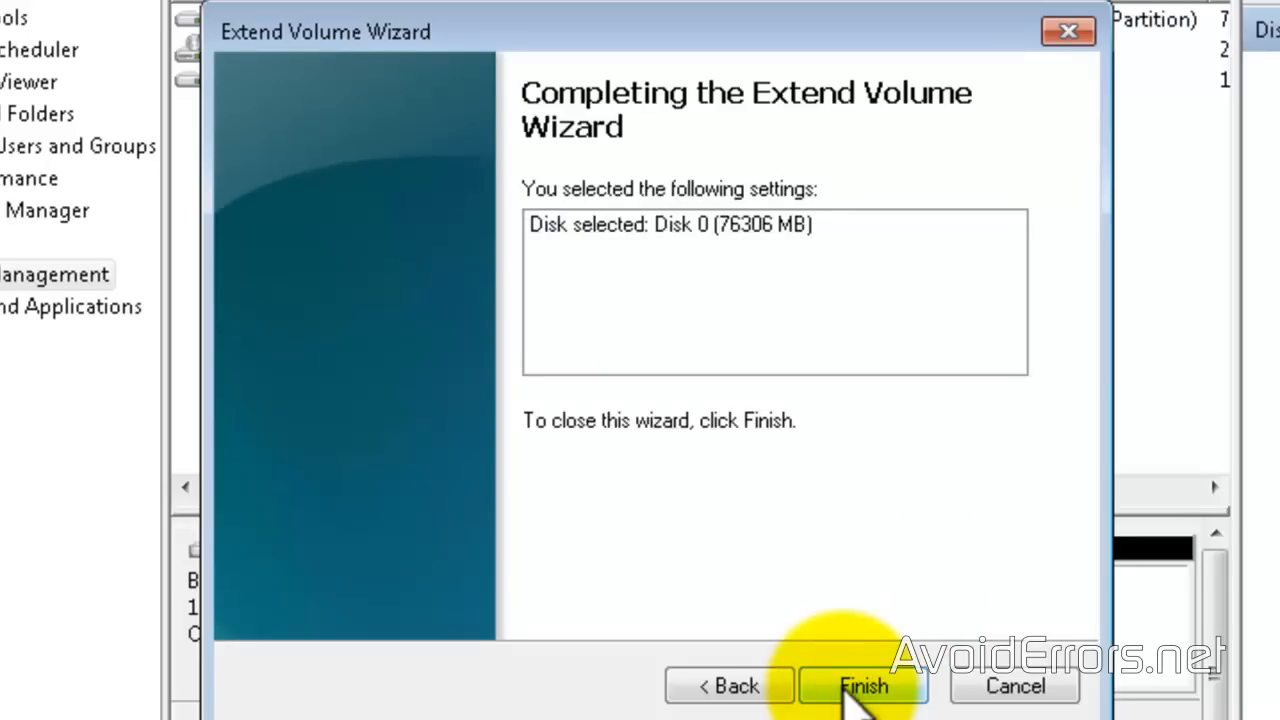
left_click(862, 686)
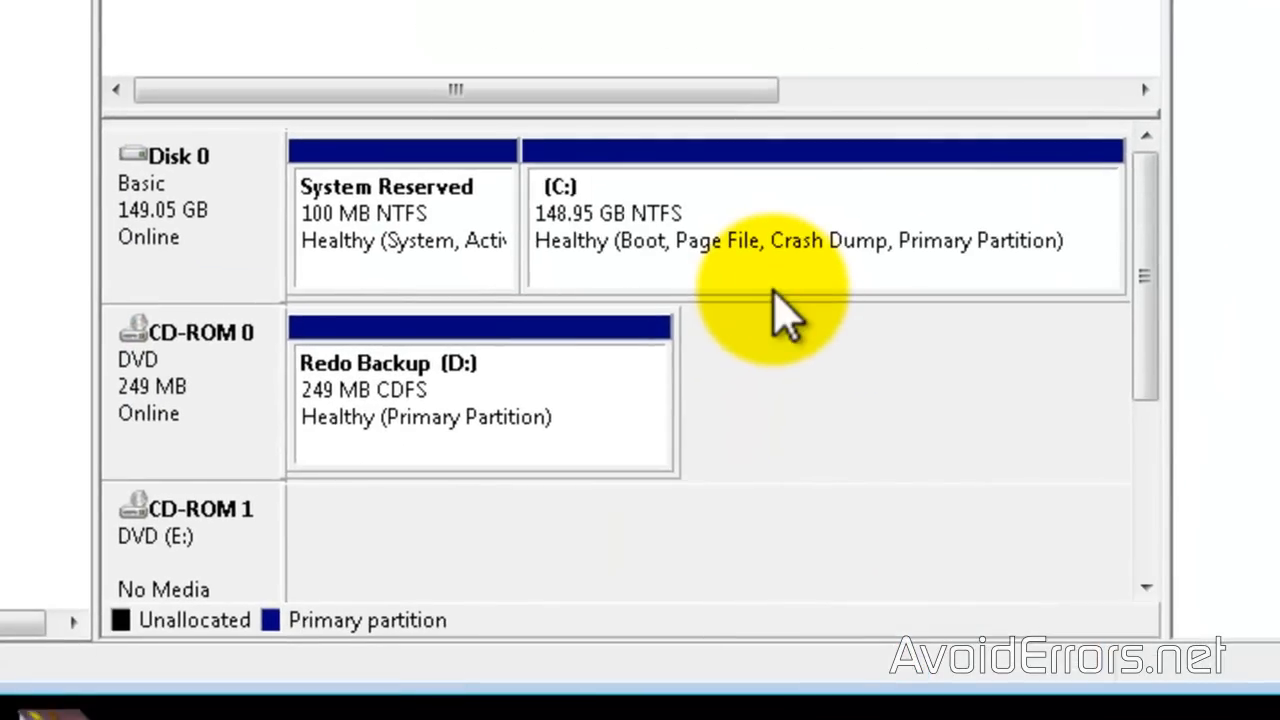
mouse_move(810, 376)
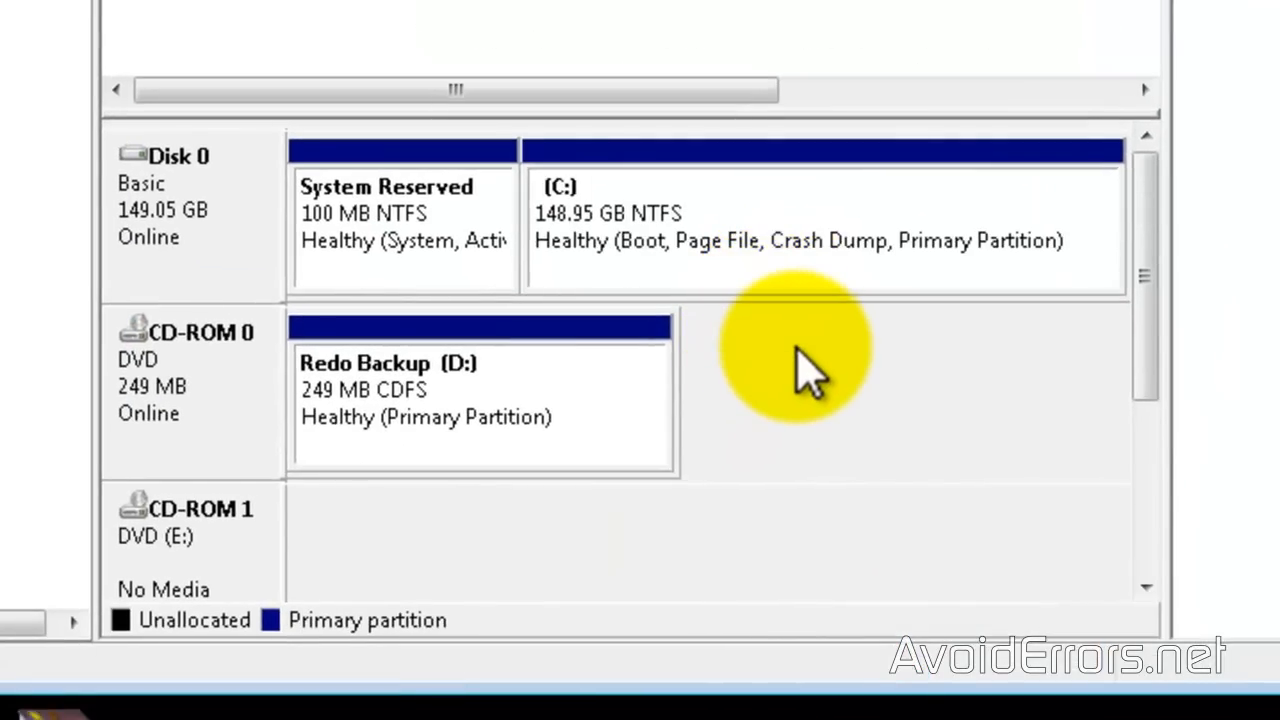